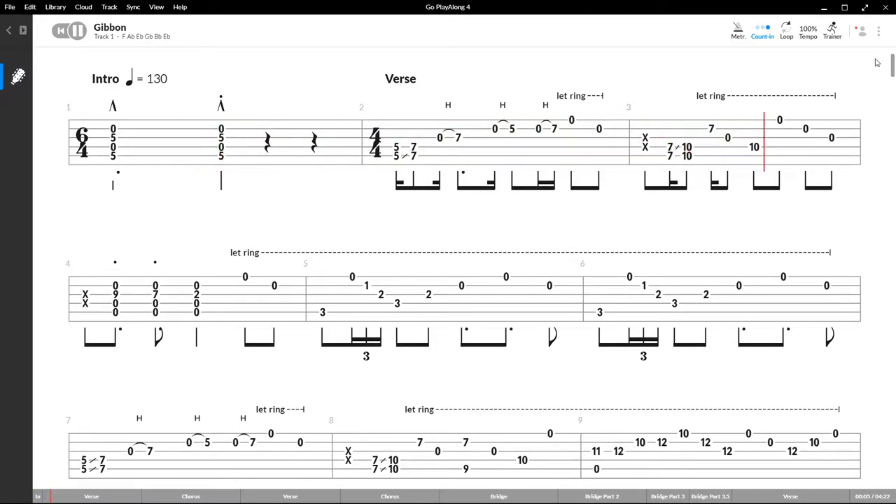
{"action": "scroll", "scroll_direction": "down", "scroll_amount": 3}
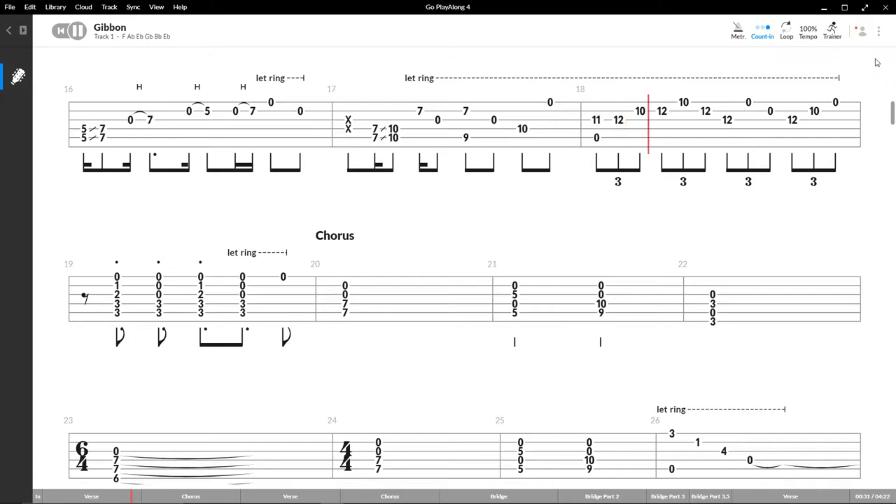
{"action": "scroll", "scroll_direction": "down", "scroll_amount": 3}
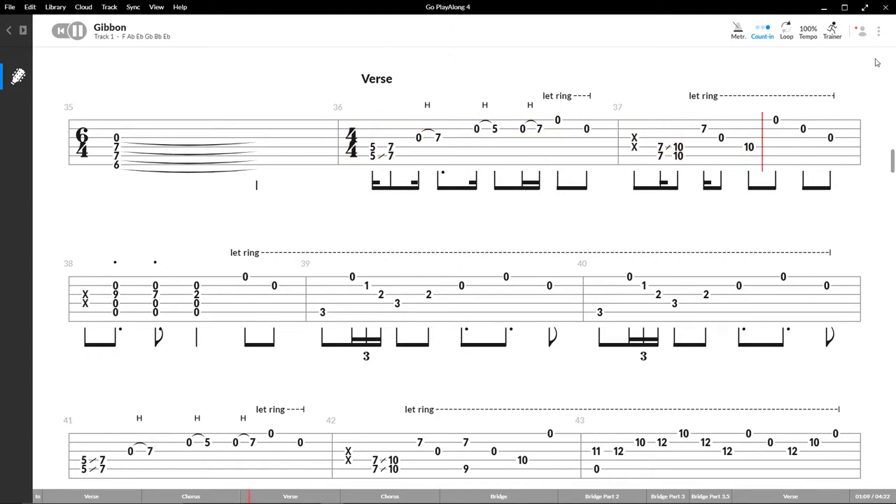
{"action": "scroll", "scroll_direction": "down", "scroll_amount": 3}
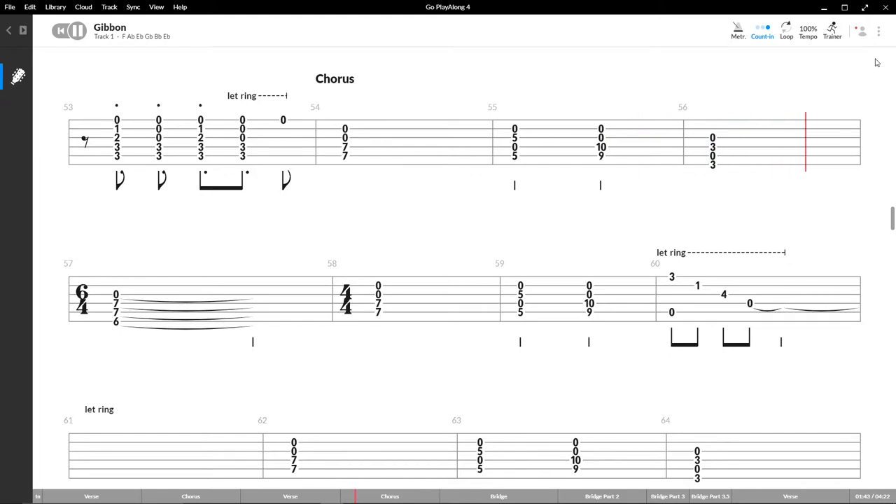
{"action": "scroll", "scroll_direction": "down", "scroll_amount": 3}
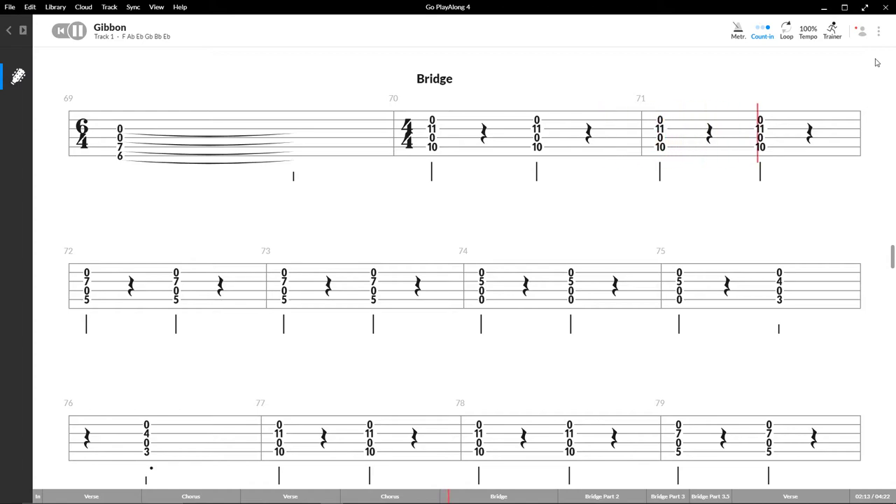
{"action": "scroll", "scroll_direction": "down", "scroll_amount": 3}
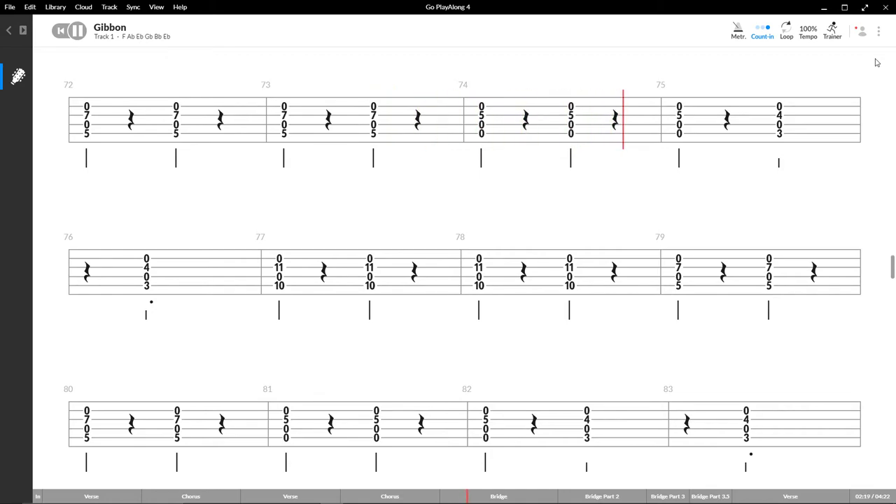
{"action": "scroll", "scroll_direction": "down", "scroll_amount": 3}
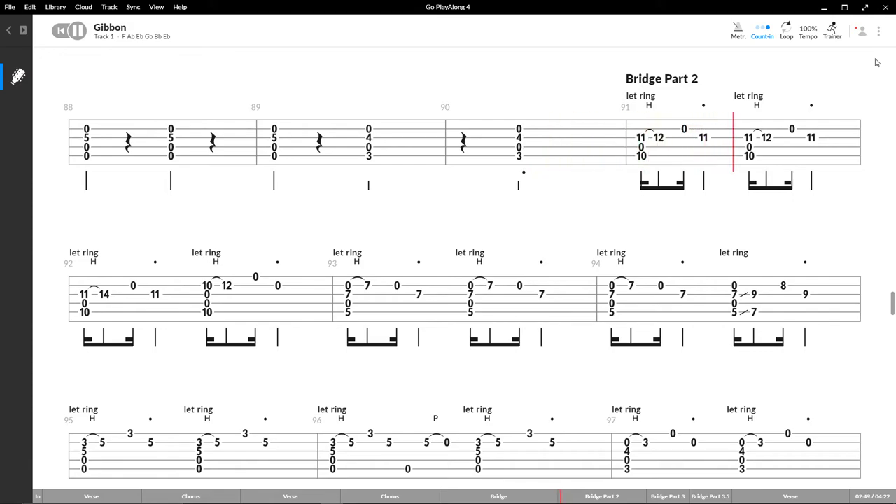
{"action": "scroll", "scroll_direction": "down", "scroll_amount": 3}
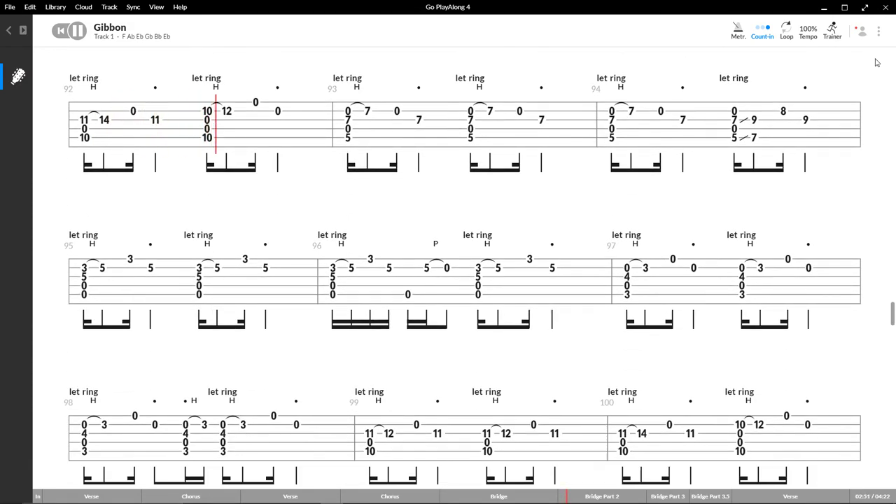